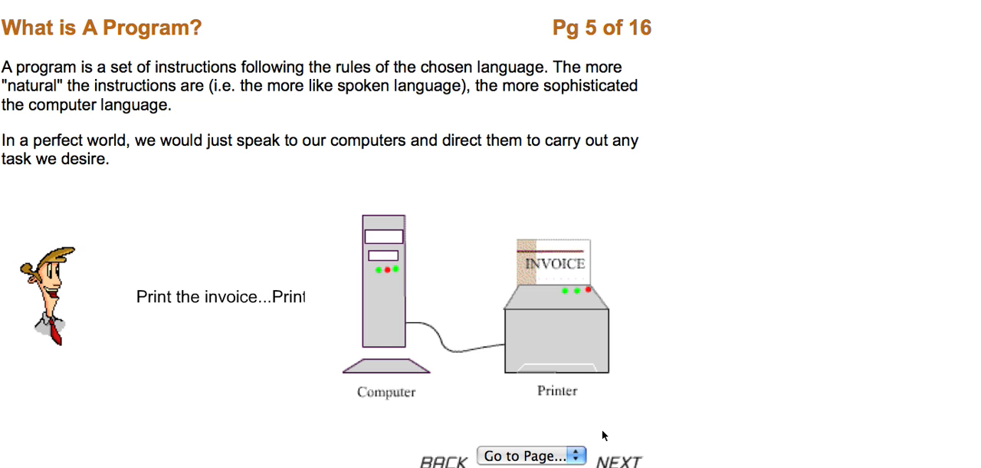
Advance from the 'What is A Program?' page to the seven-step program development page.
left_click(626, 460)
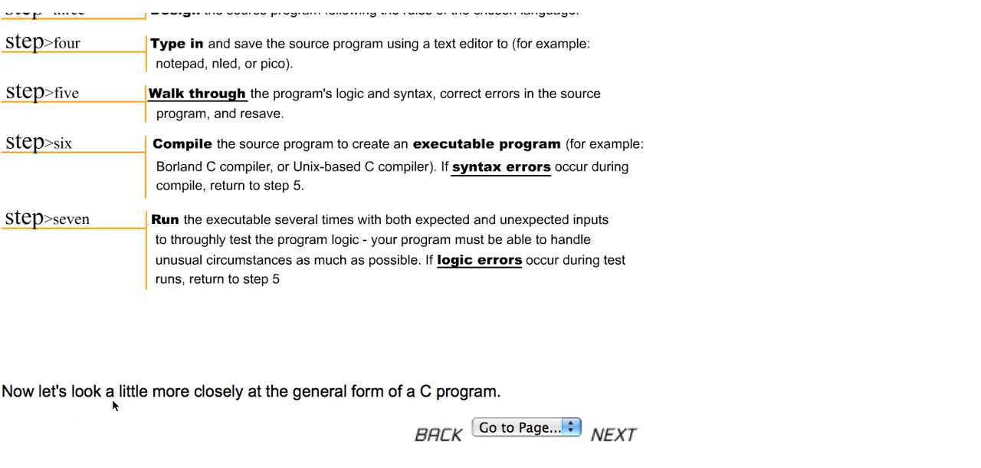
Advance past the development steps to the printf page listing special characters.
left_click(613, 432)
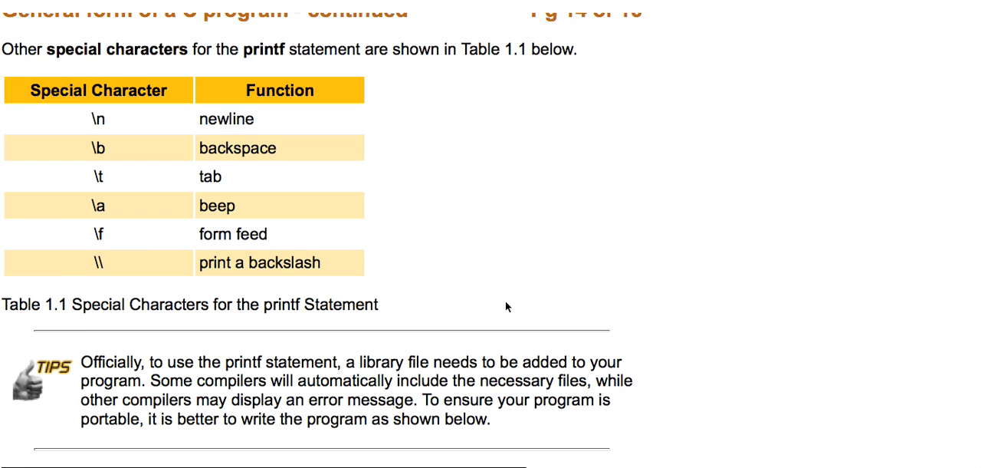
Scroll to view Table 1.1 of printf special characters and the library-file TIPS note.
scroll("down", 3)
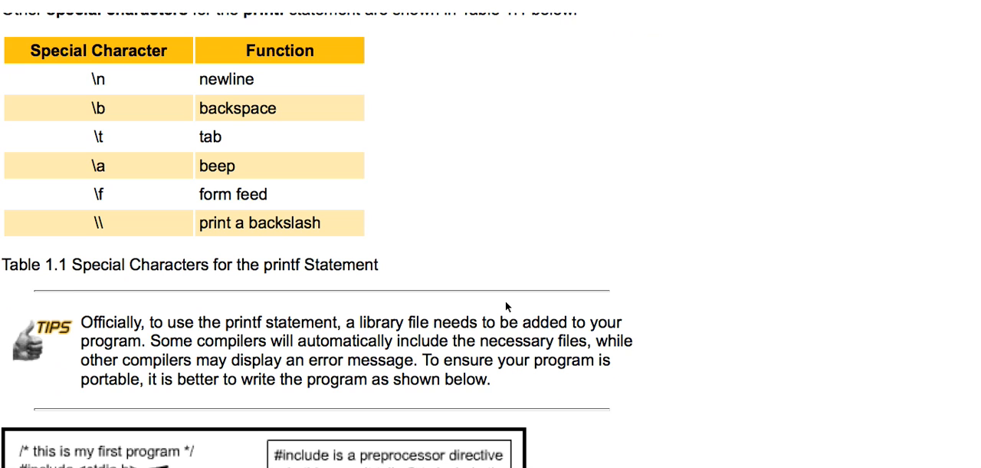
scroll("up", 3)
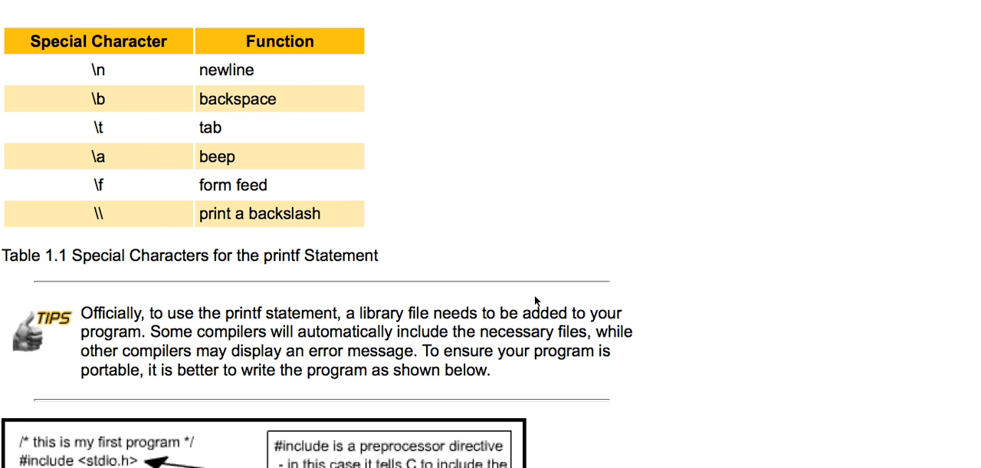
Scroll down to the three-line printf exercise program with its Check Answer button.
scroll("down", 3)
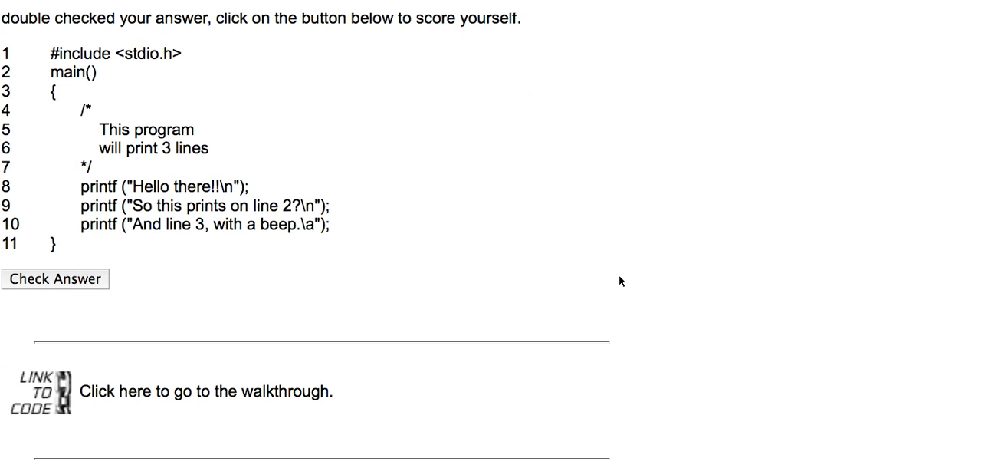